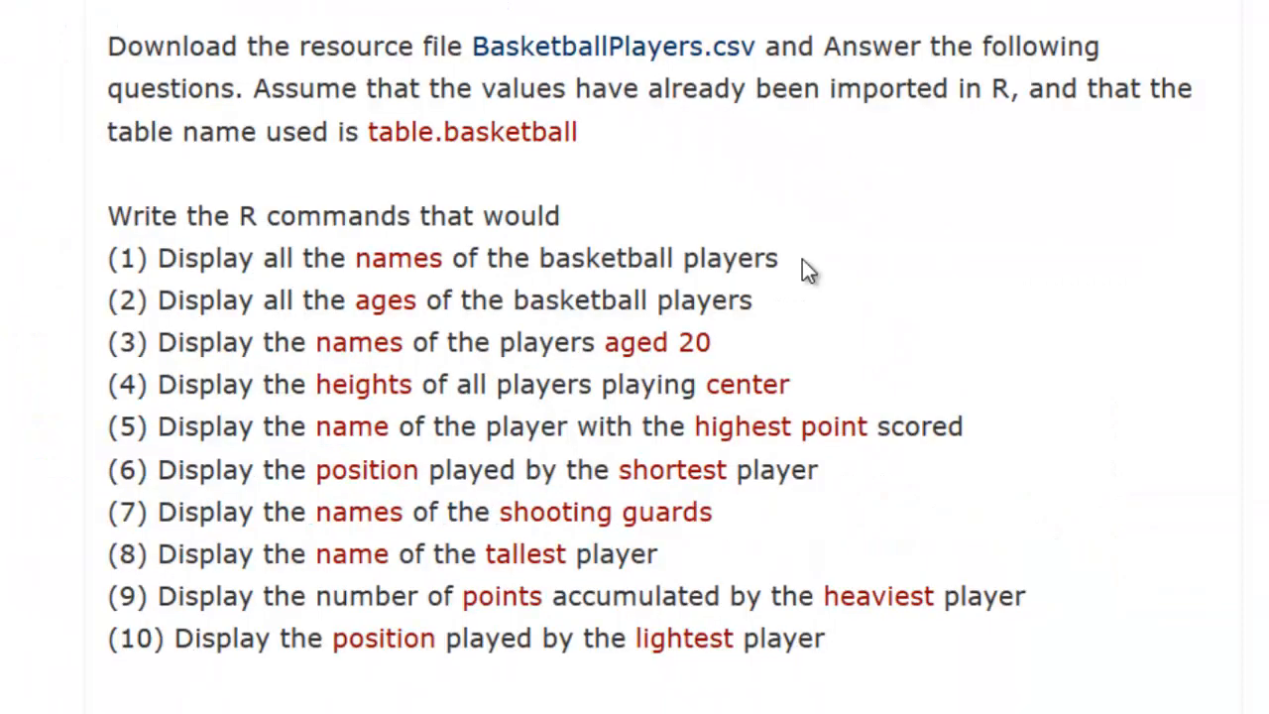
mouse_move(290, 300)
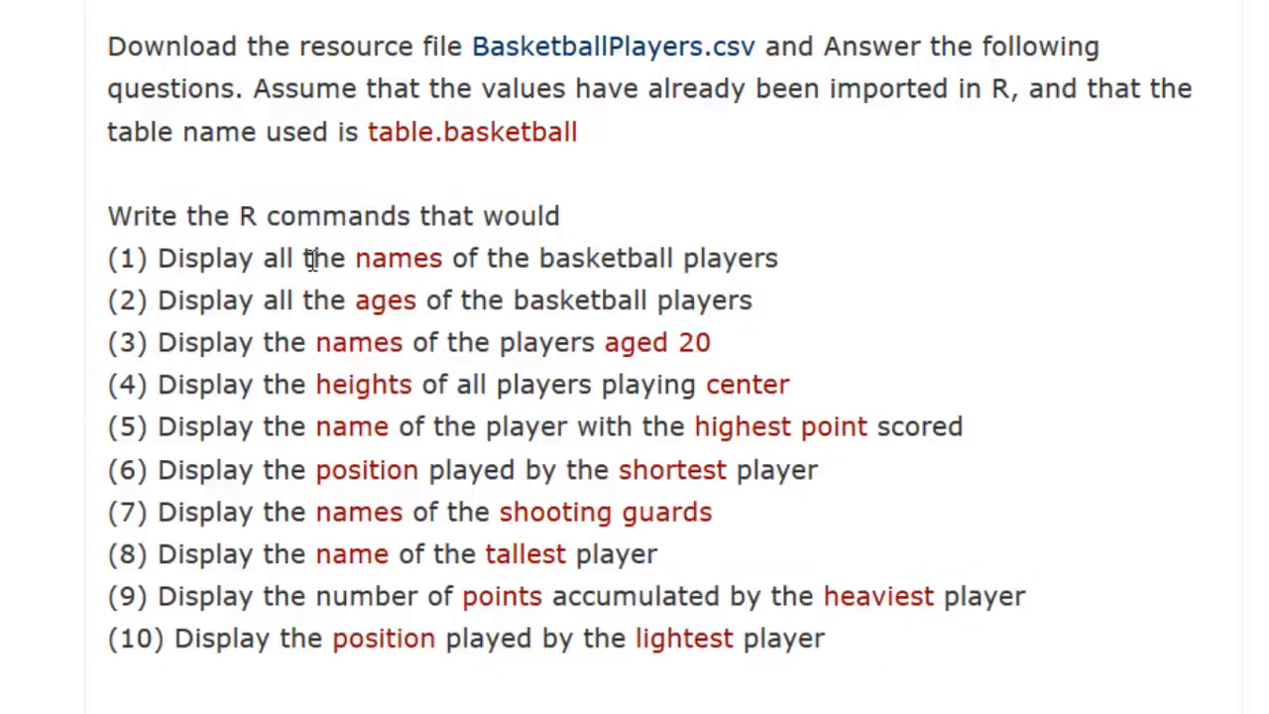
mouse_move(864, 651)
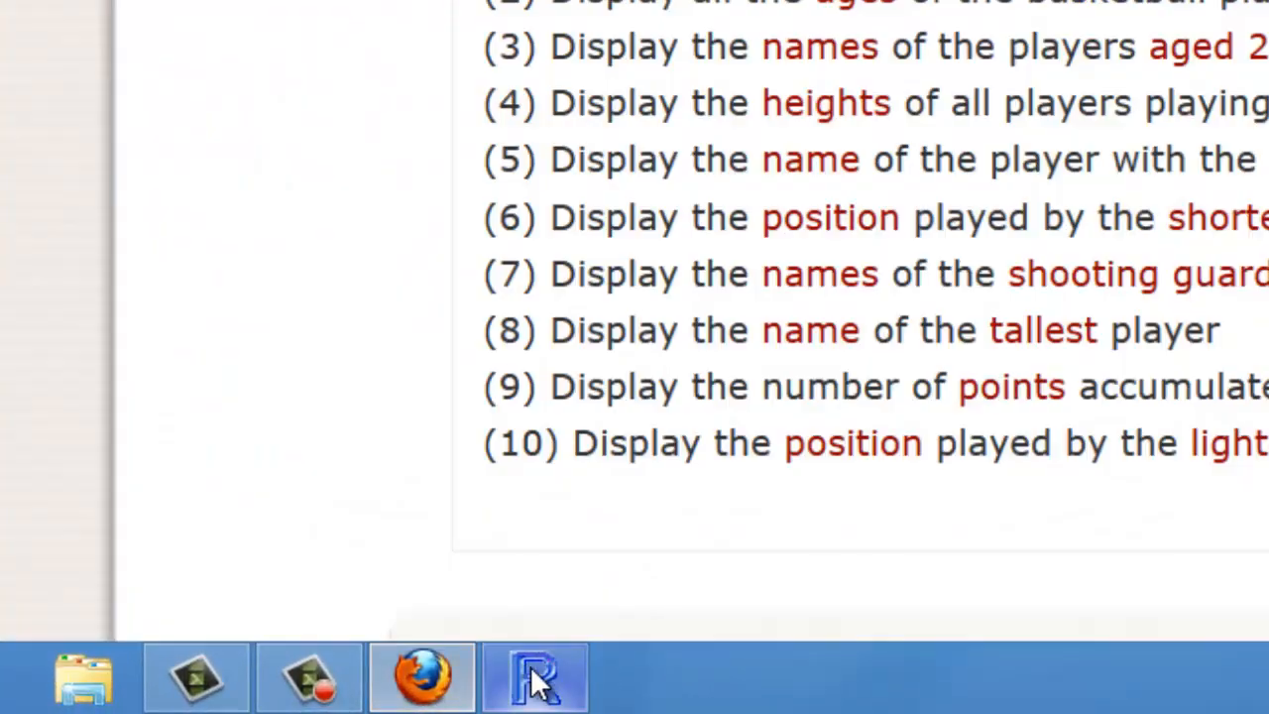
Run getwd() to show the Documents working directory, then begin a setwd() call
left_click(533, 677)
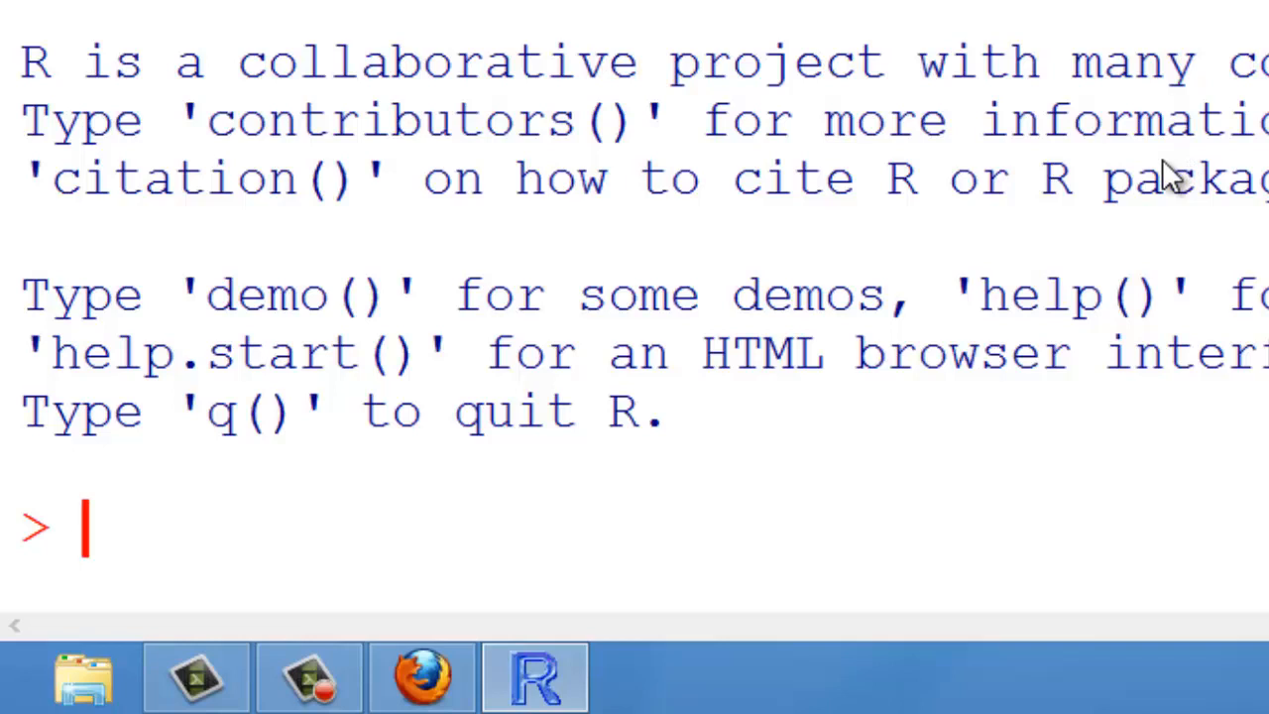
type("setwd")
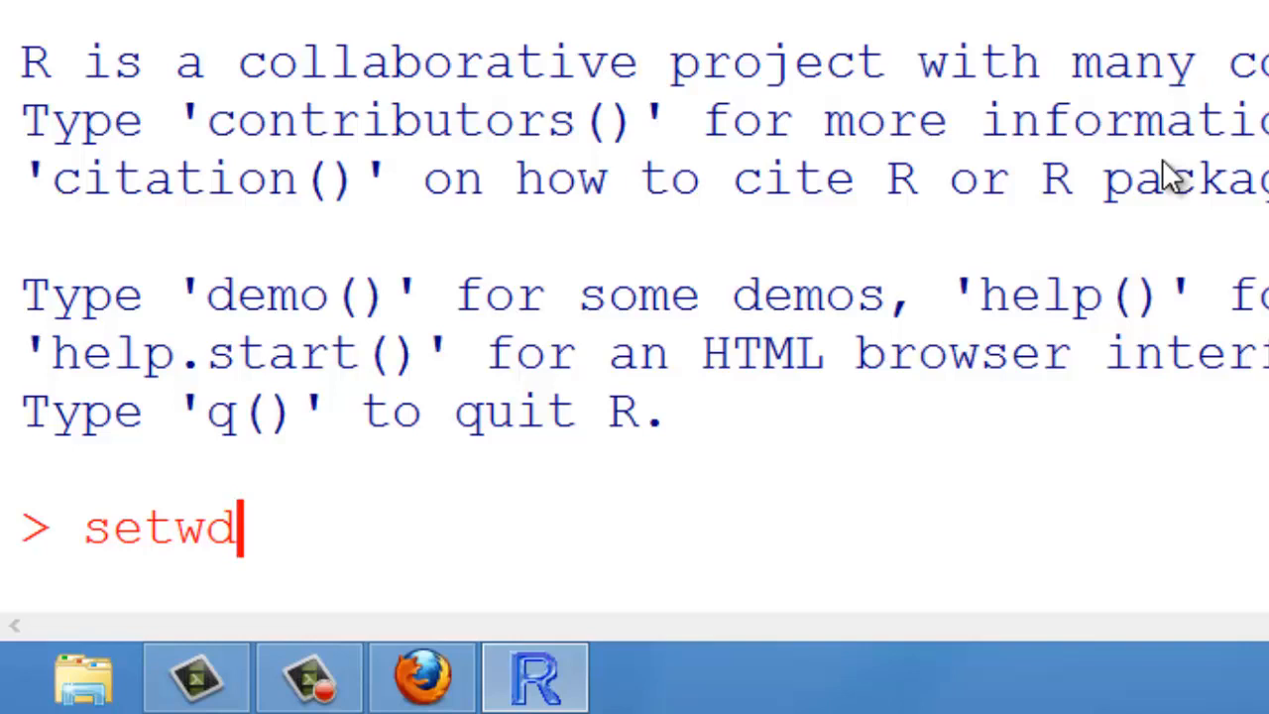
key("backspace")
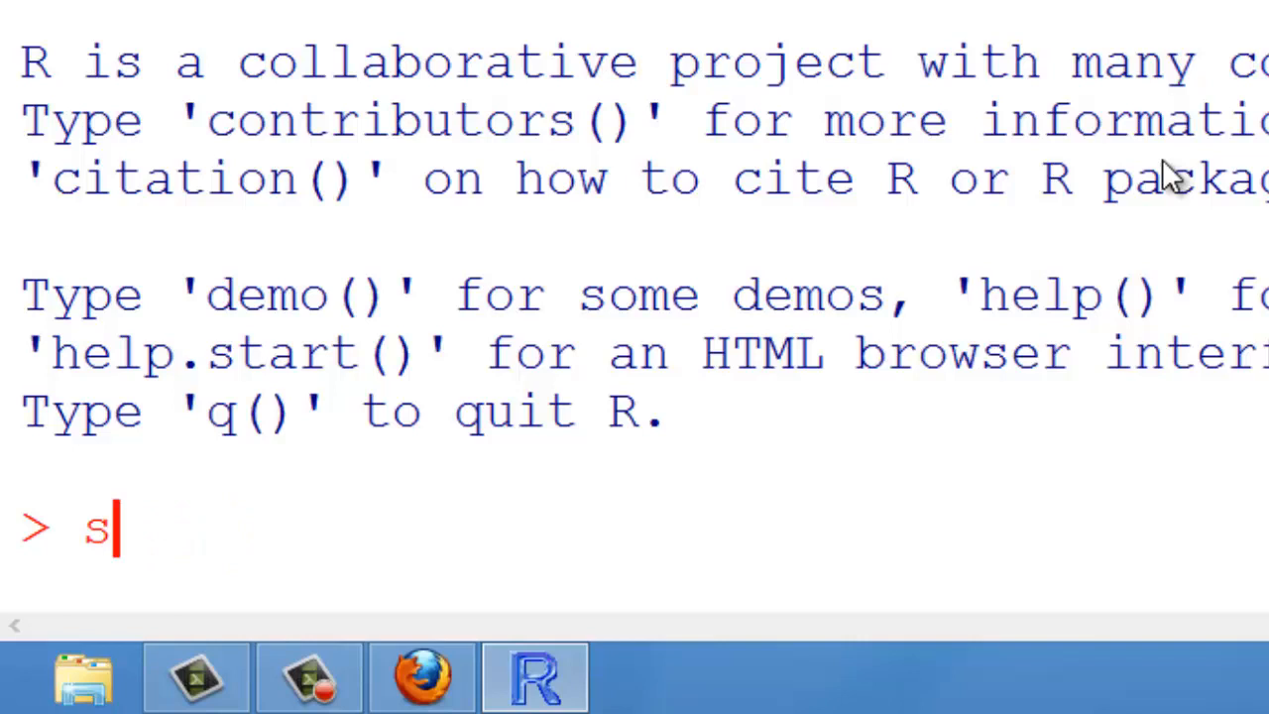
type("et")
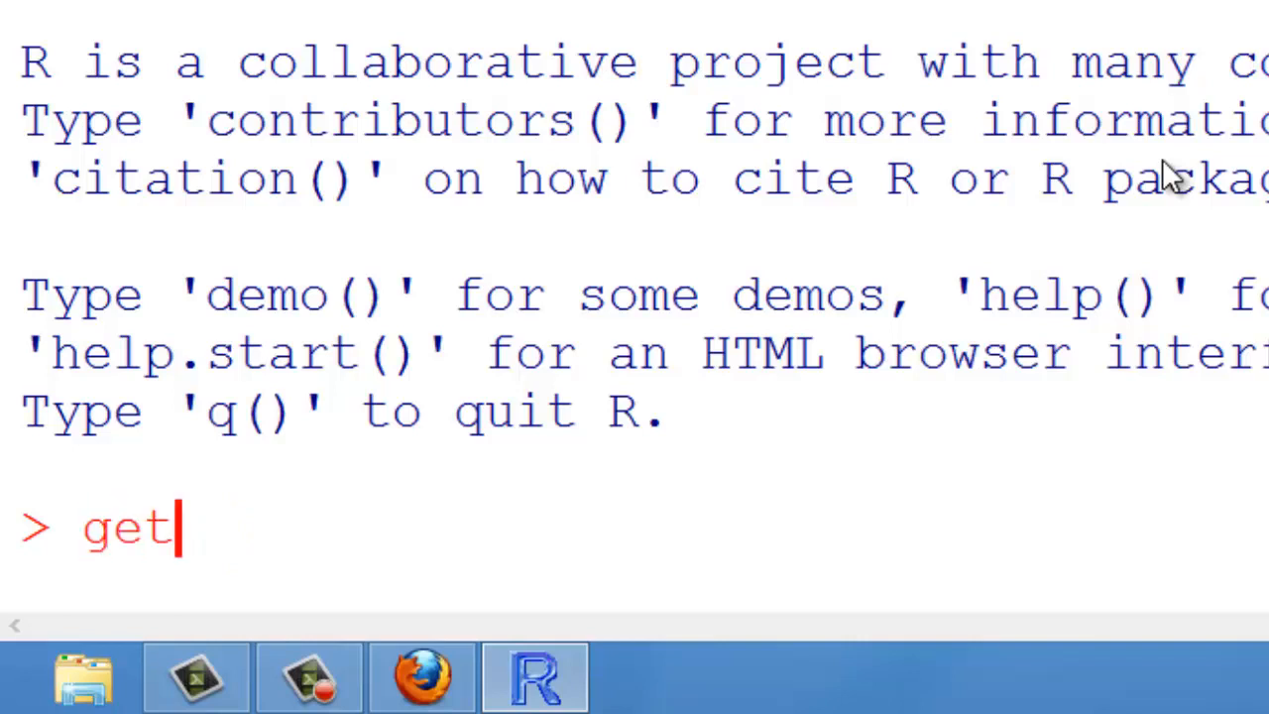
type("wd()")
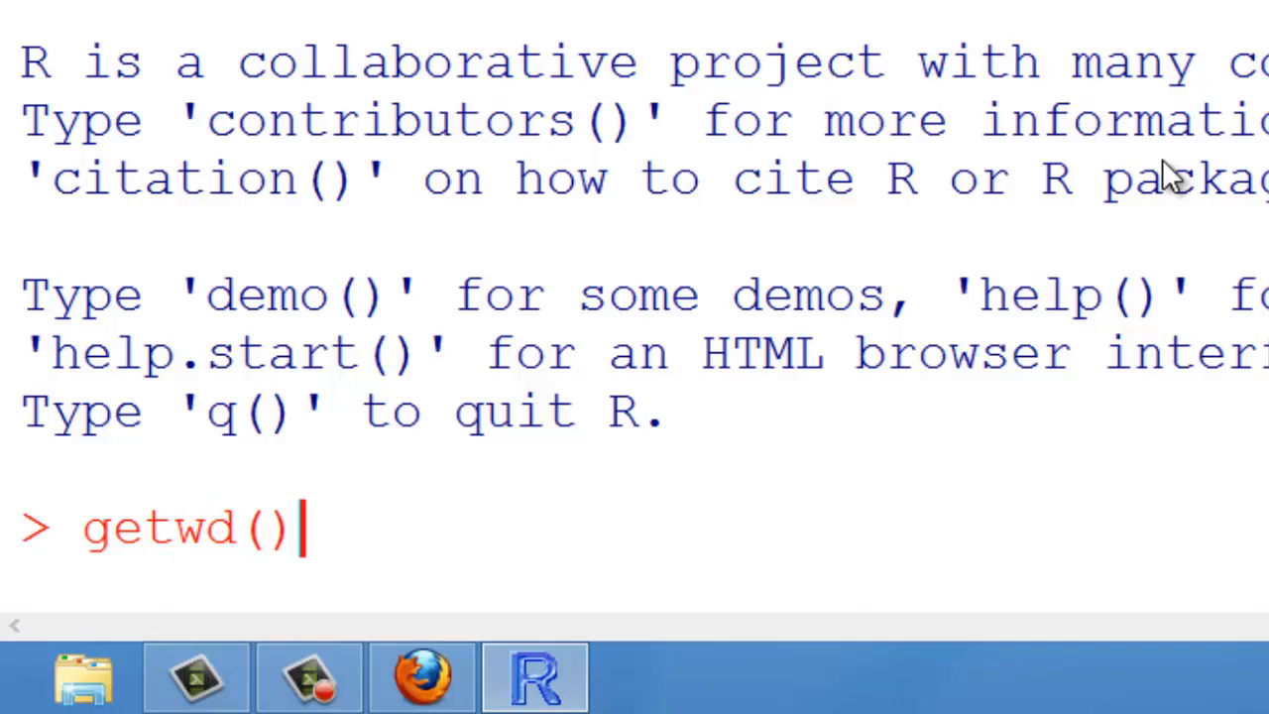
key("Return")
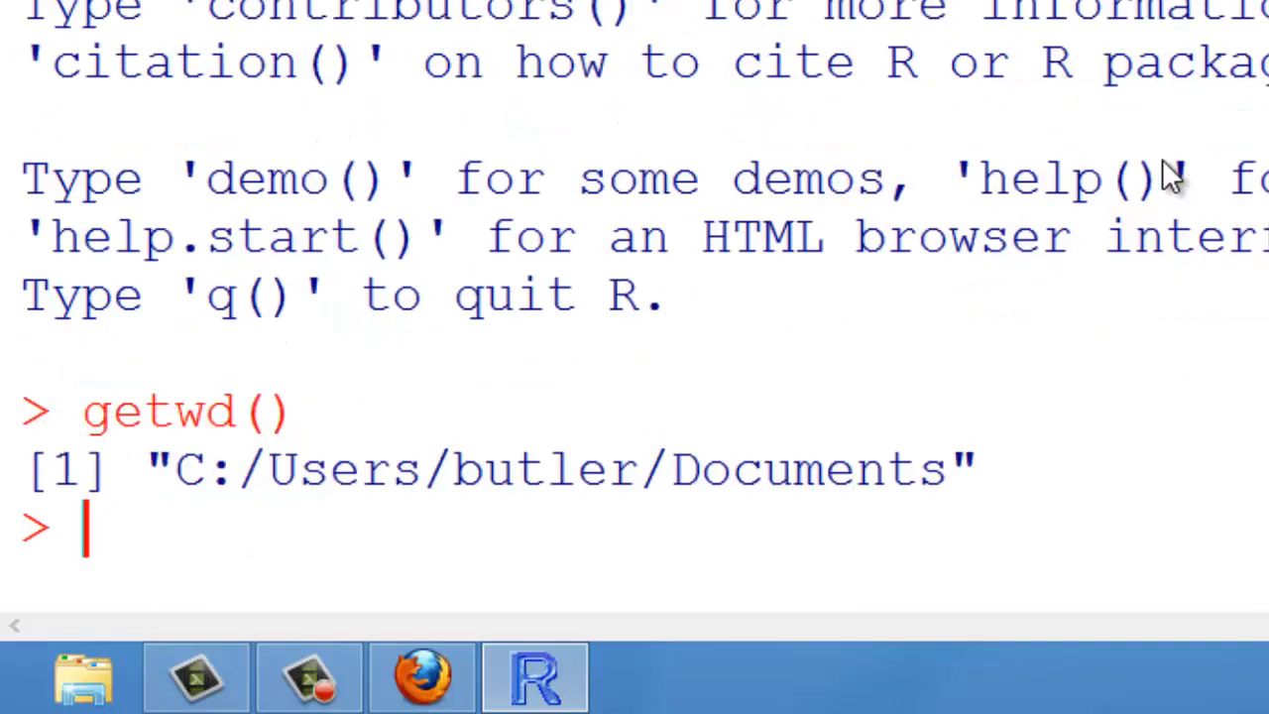
mouse_move(198, 486)
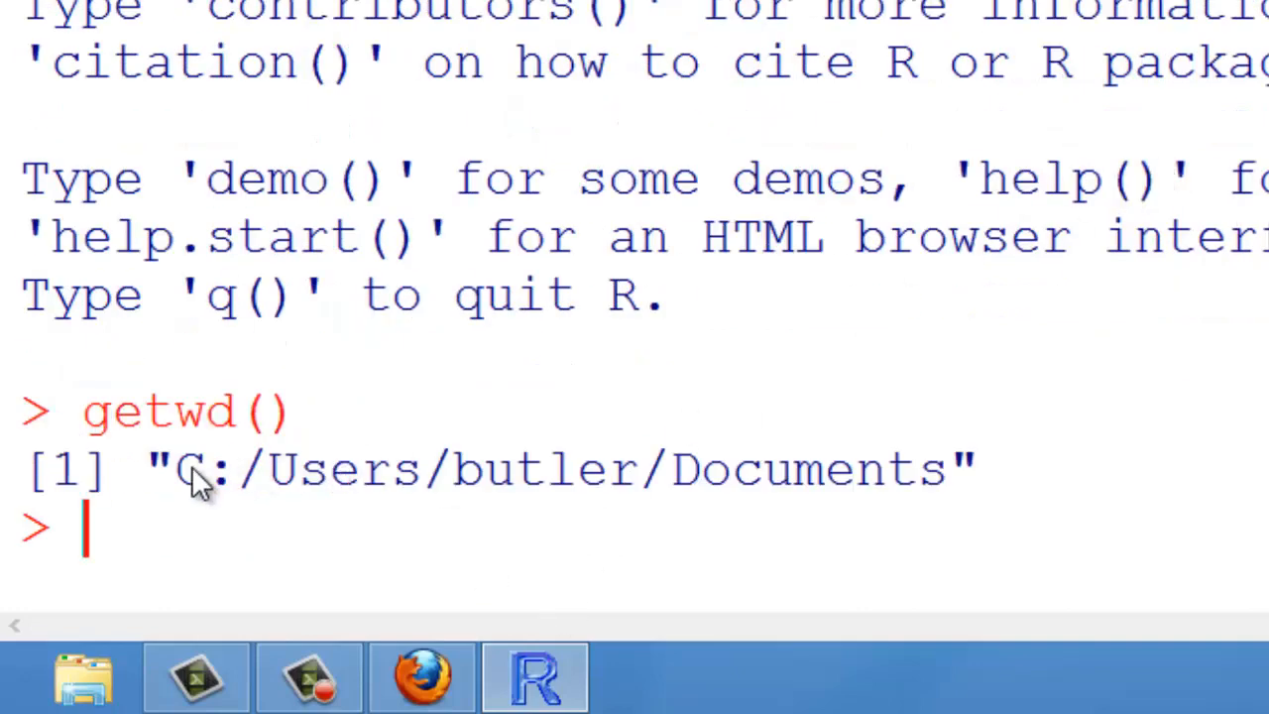
mouse_move(382, 486)
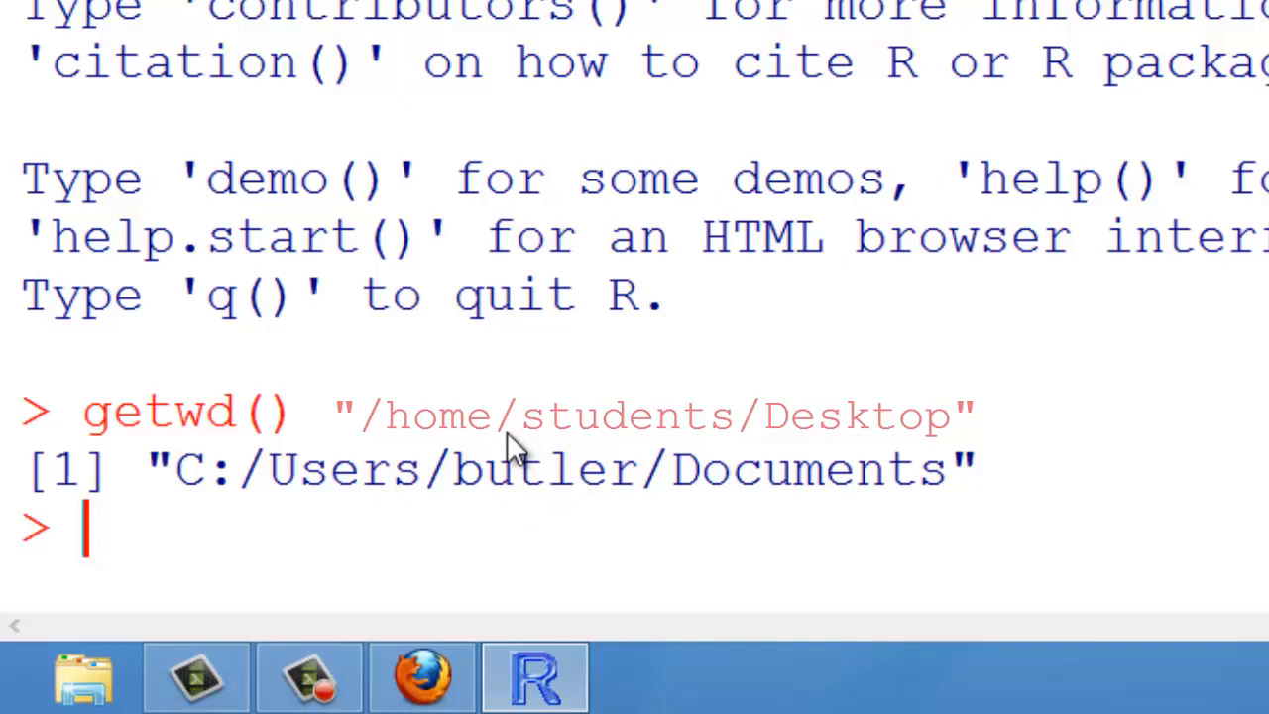
type("setwd()")
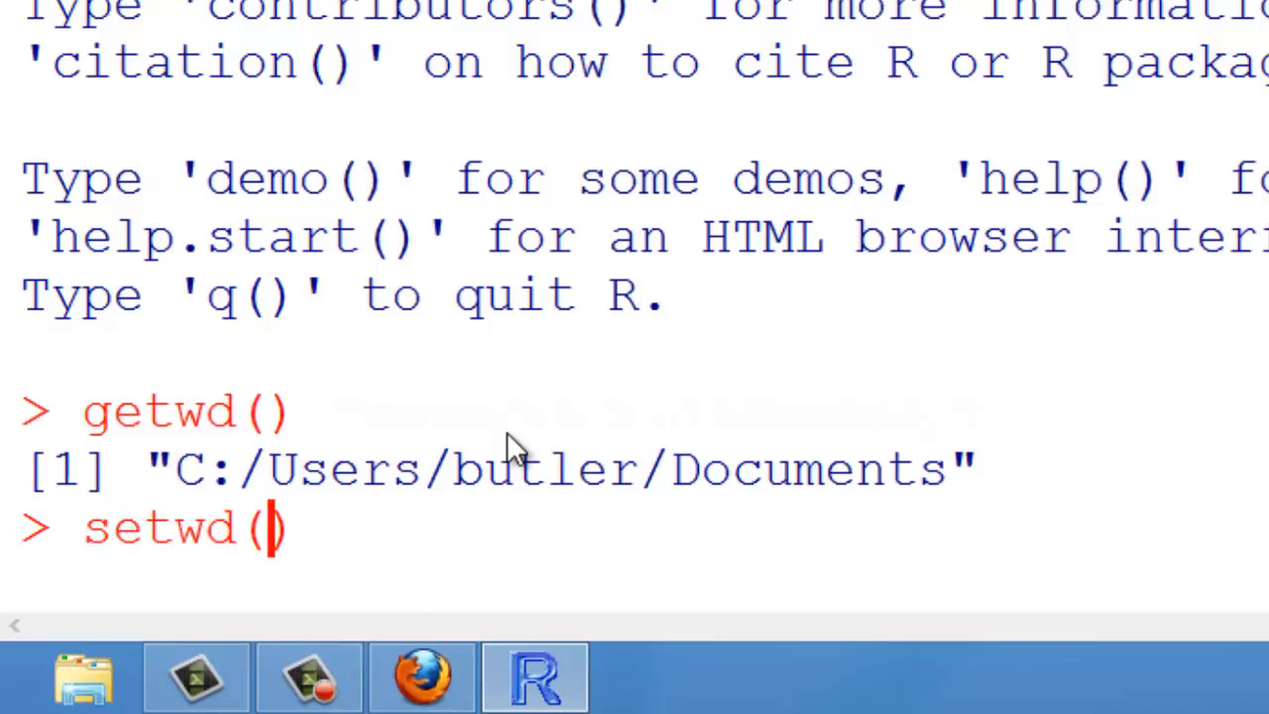
mouse_move(317, 485)
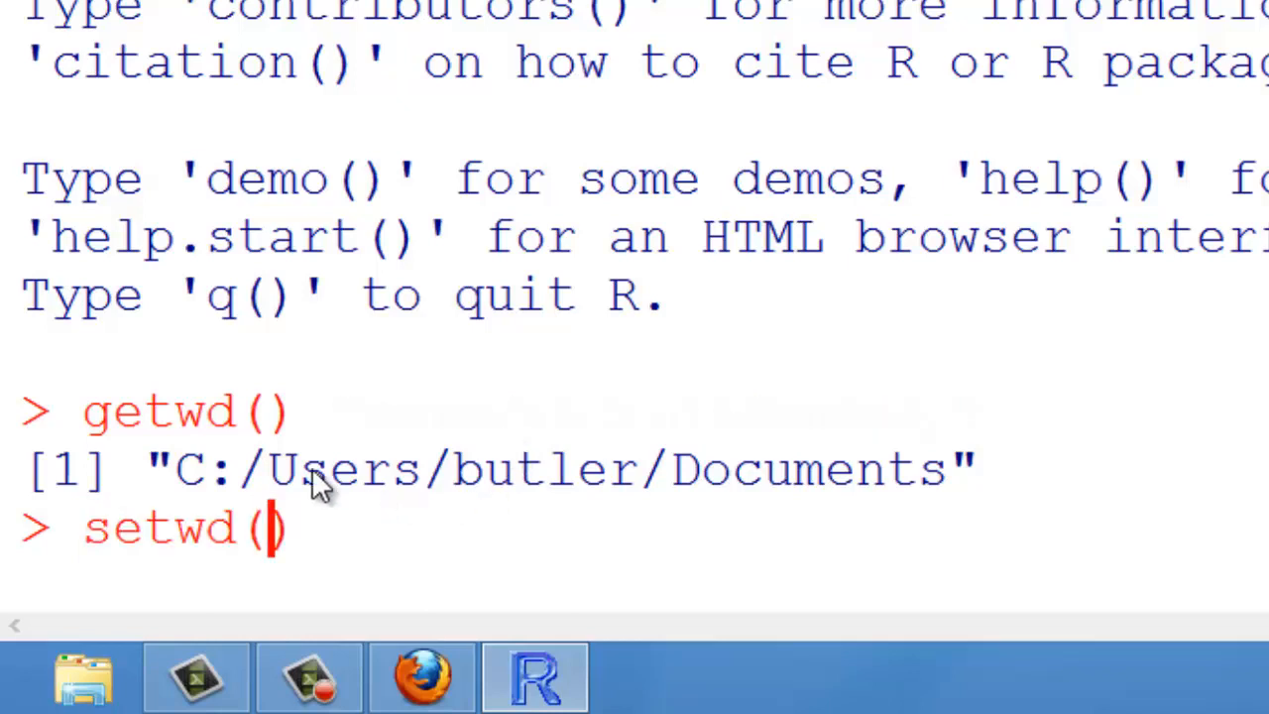
Paste the copied path into setwd(), swap Documents for Desktop, and run it
left_click_drag(148, 468, 823, 468)
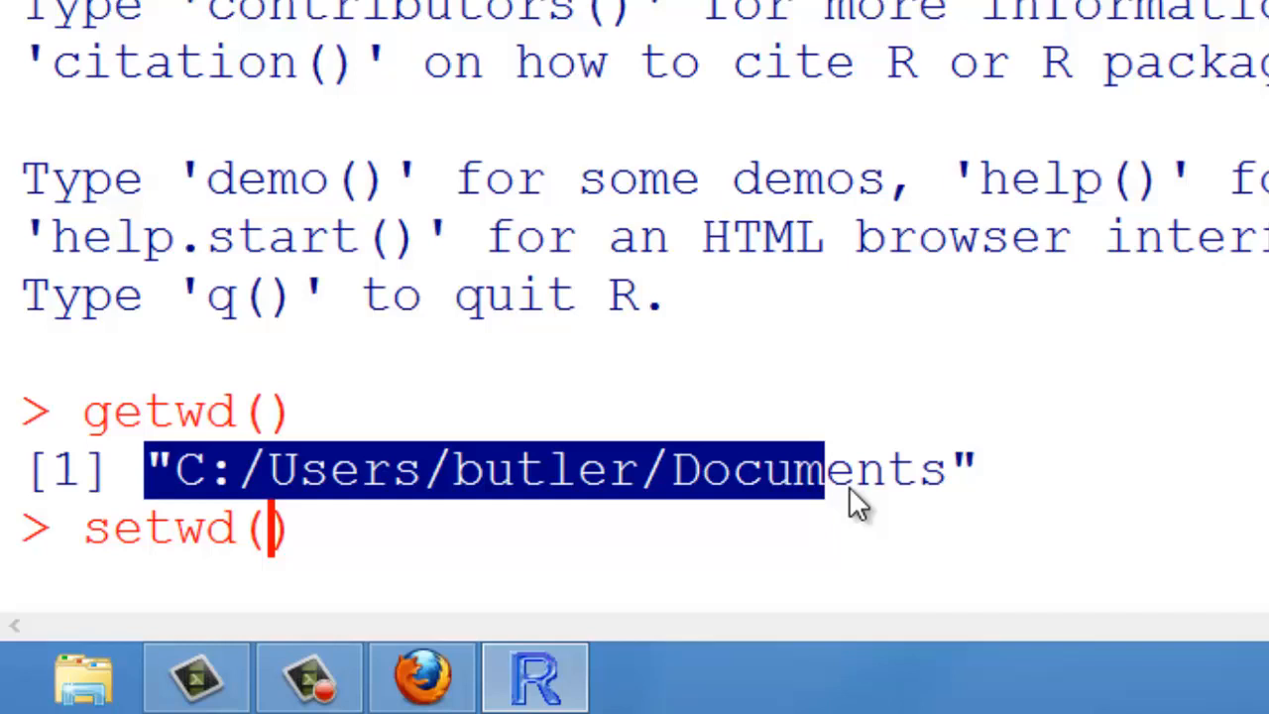
right_click(852, 496)
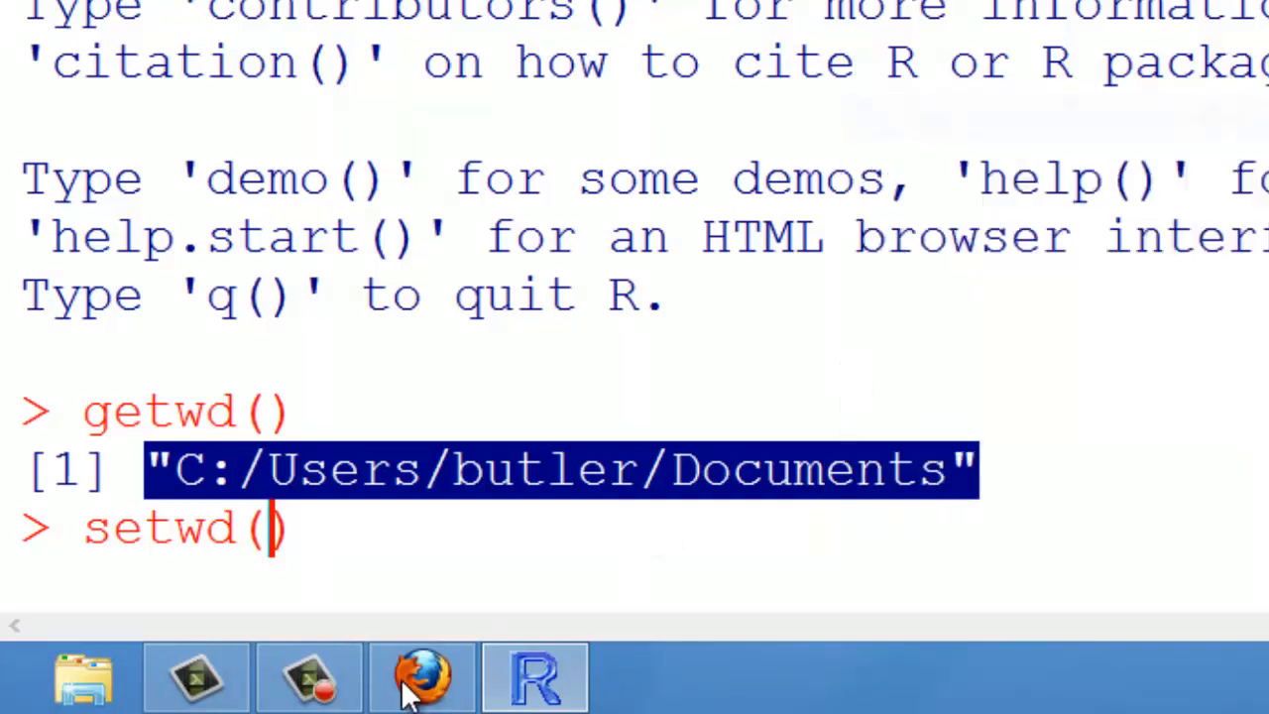
right_click(275, 530)
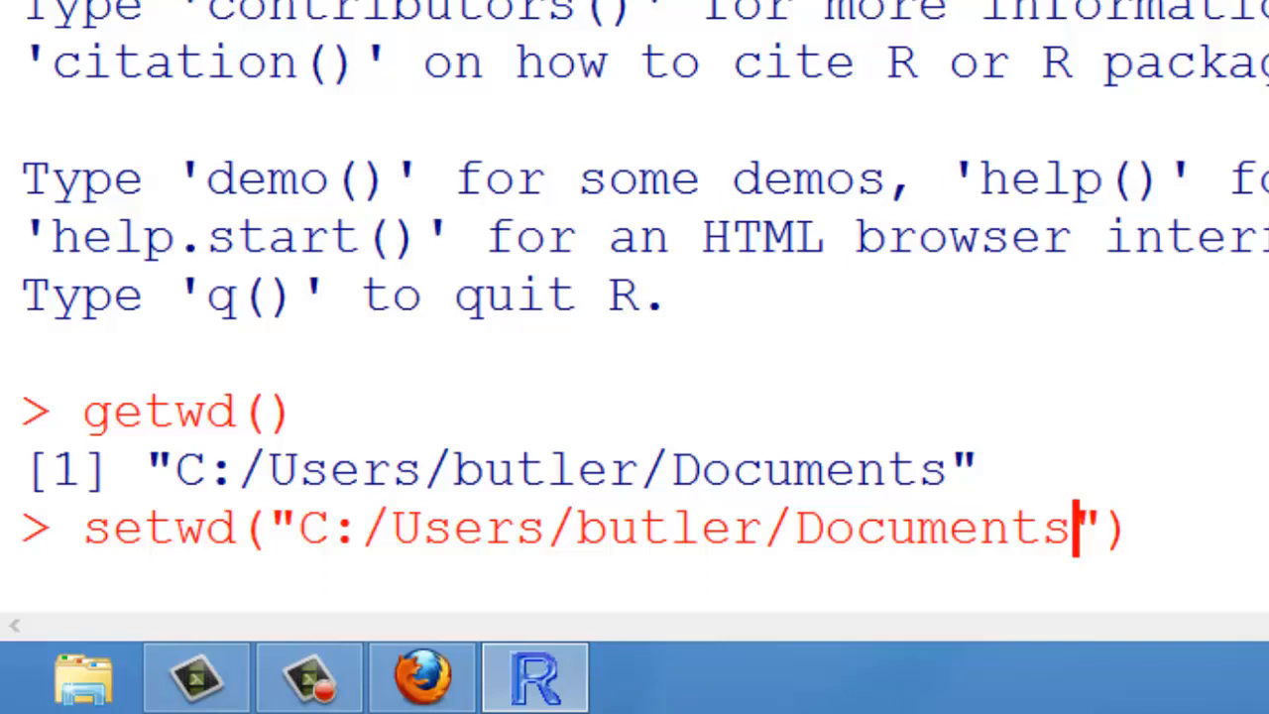
key("Backspace")
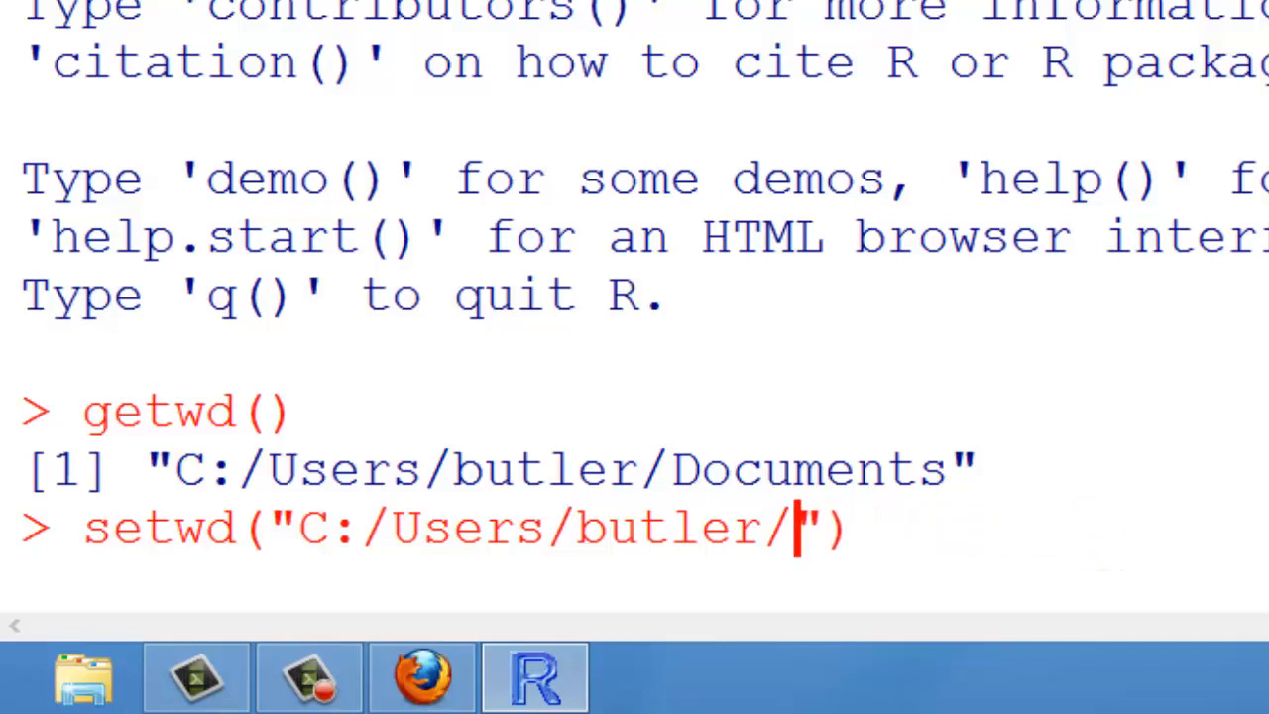
type("Desktop")
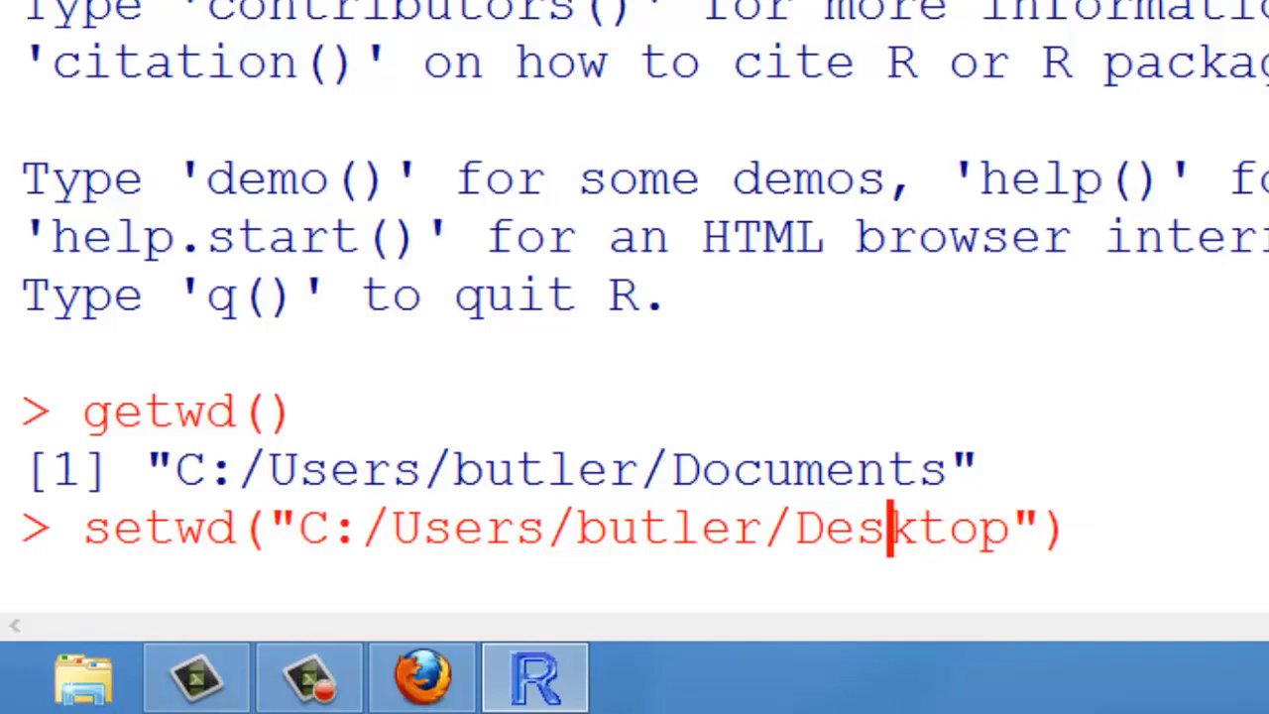
key("Left")
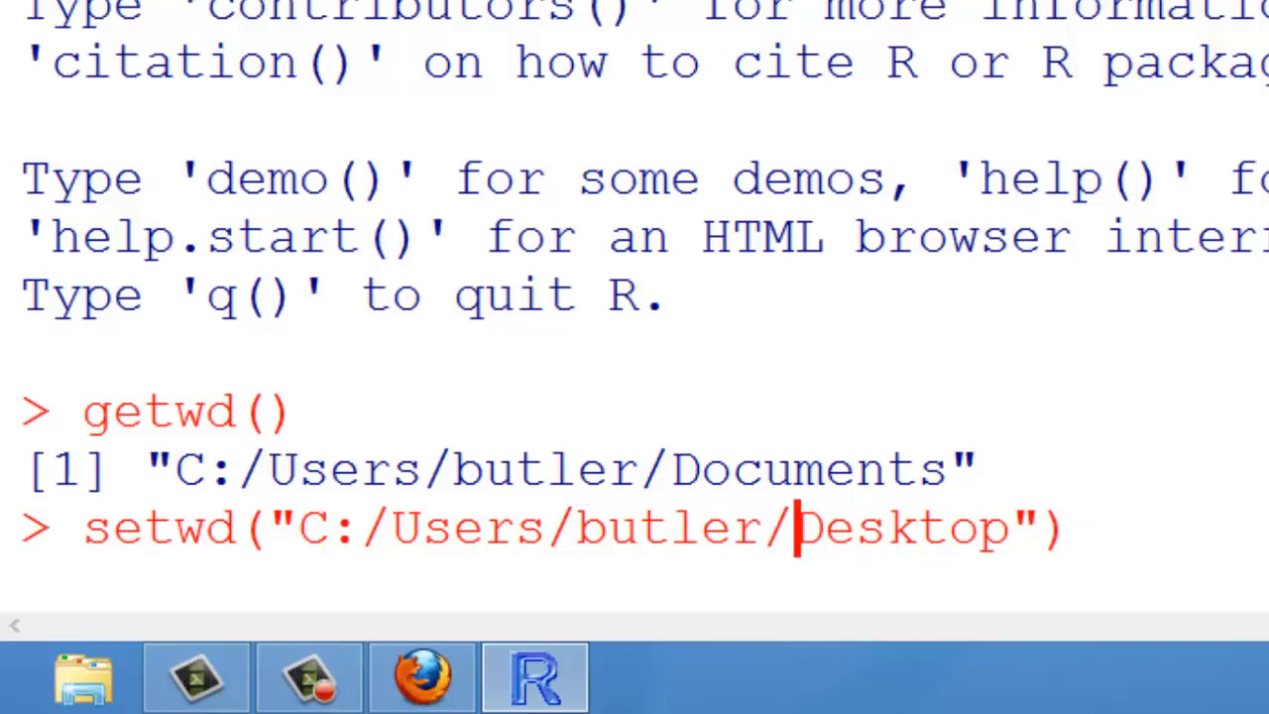
key("Return")
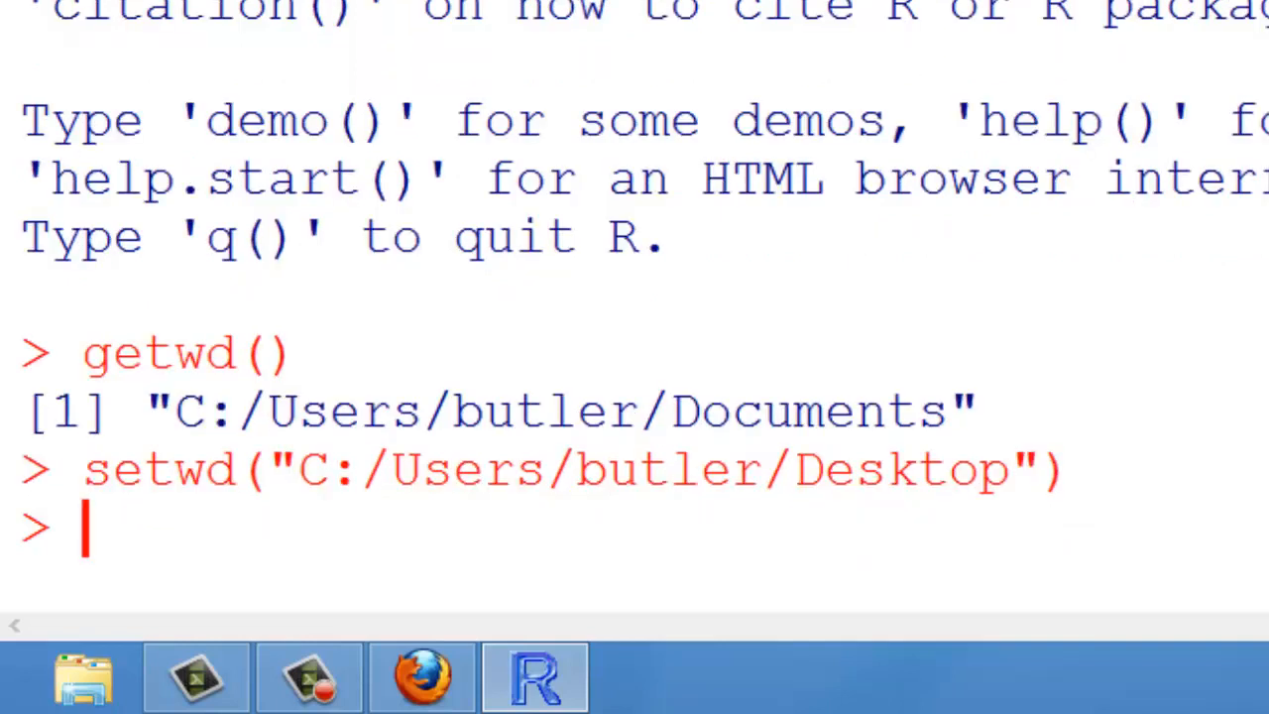
Run read.csv("Basketball.csv") to print the 18-row basketball players table
type("rea")
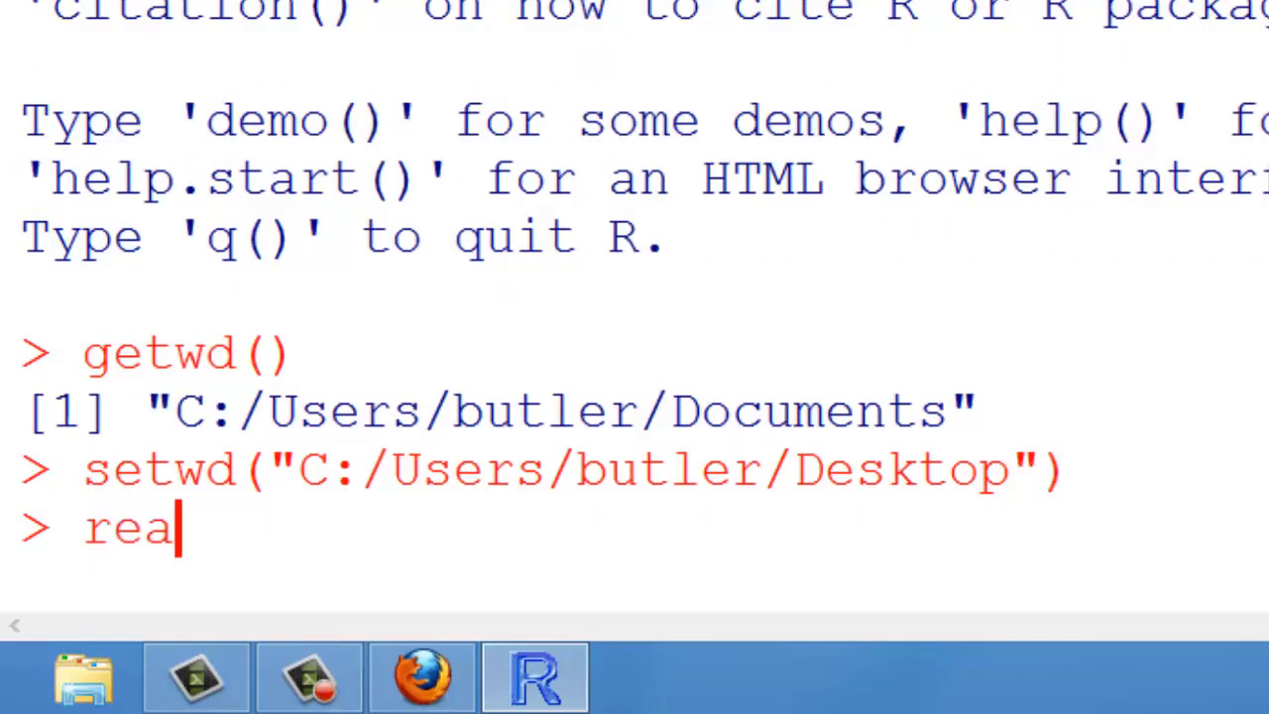
type("d.csv()")
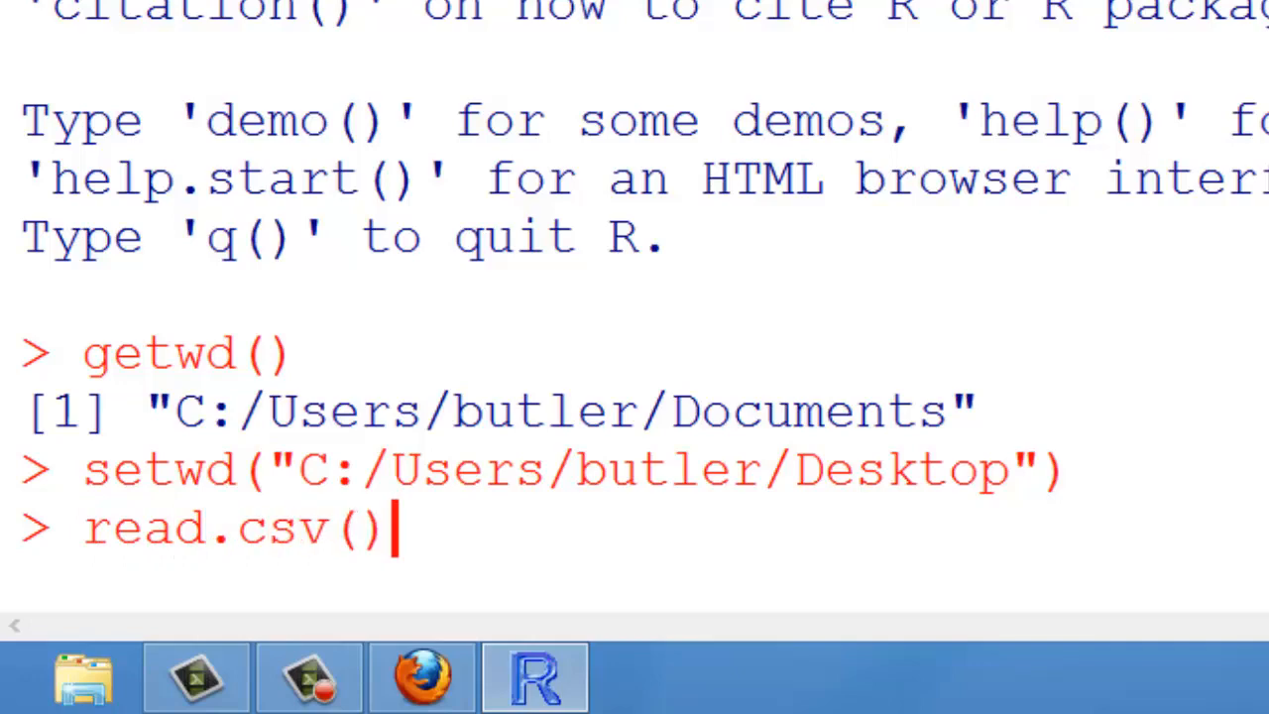
type("\"Bask\"")
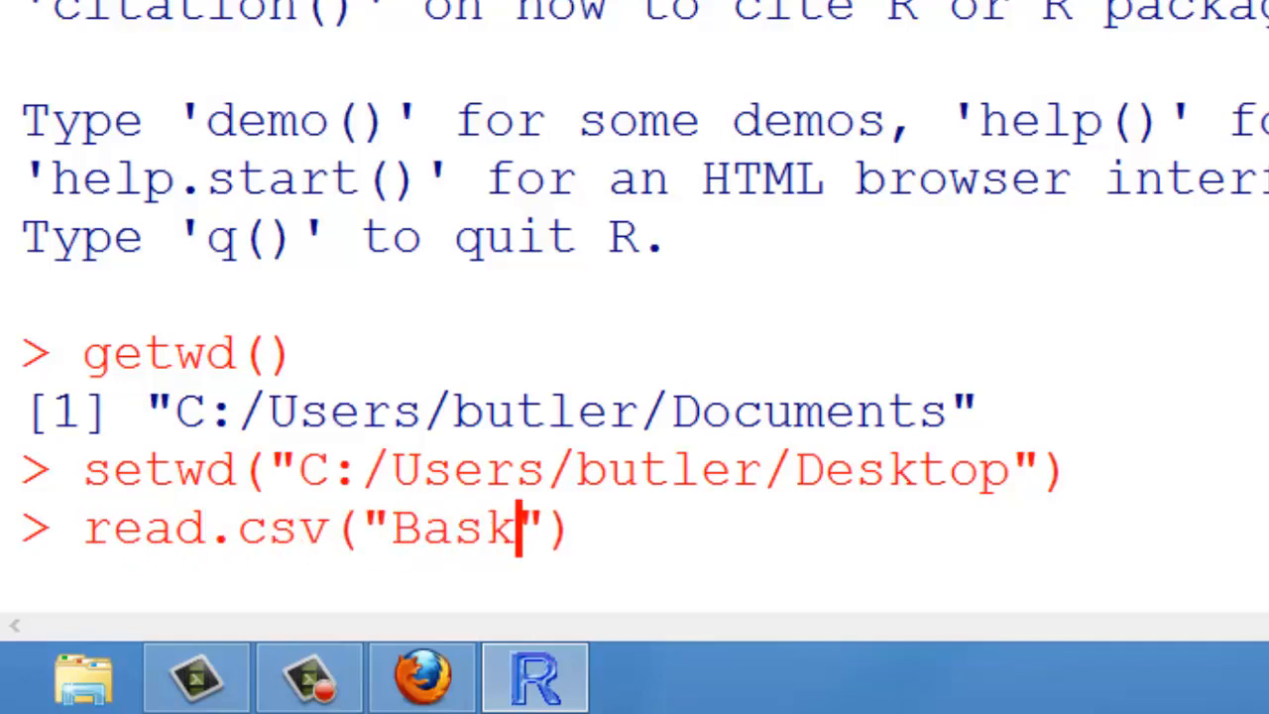
type("etball.cs")
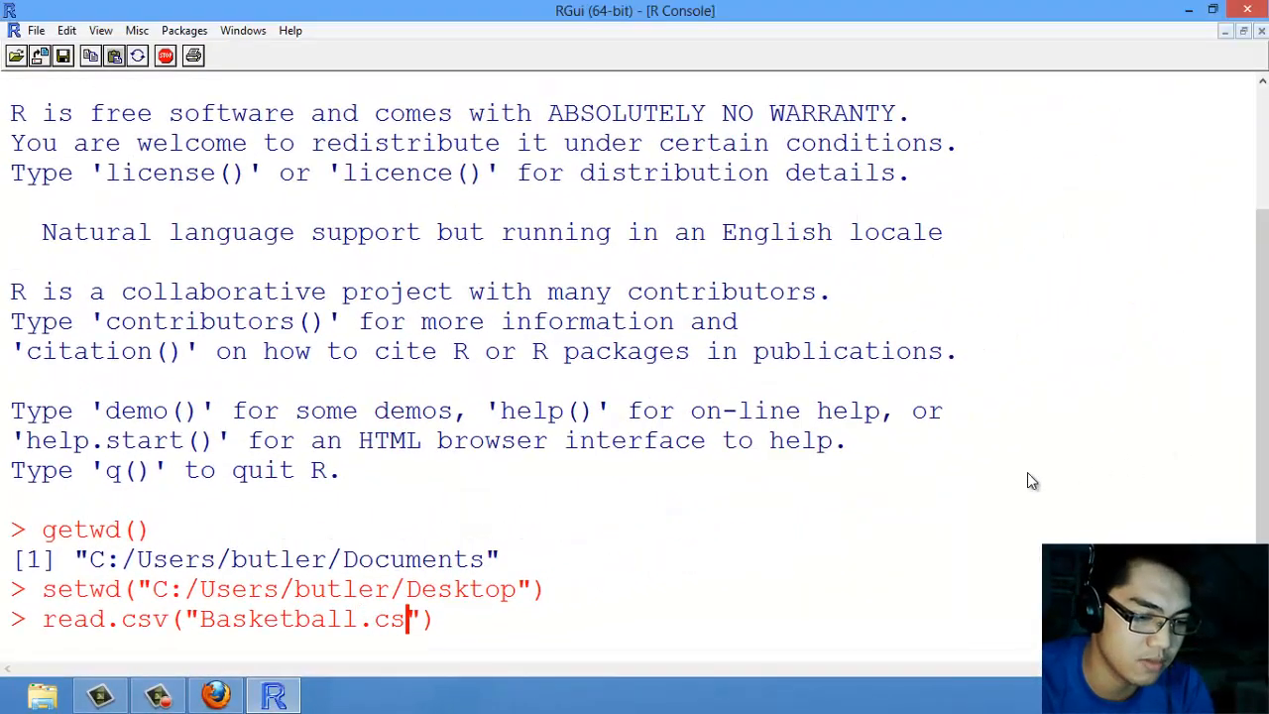
key("Return")
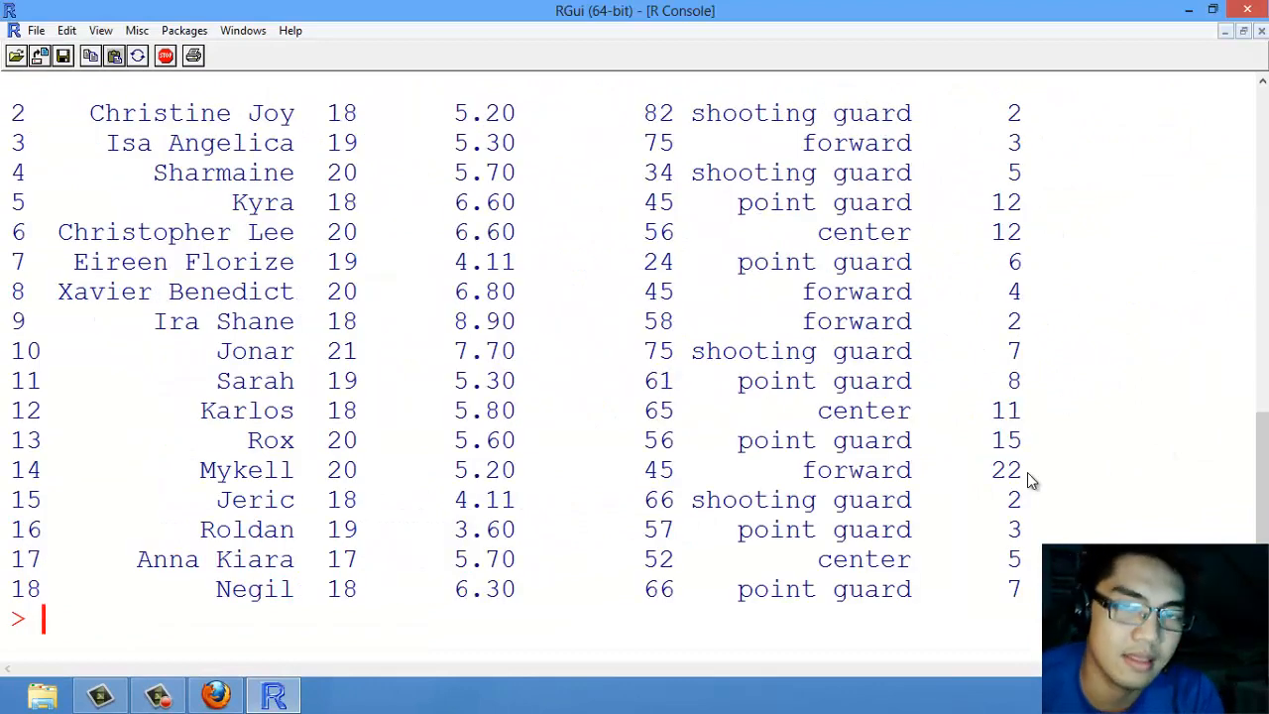